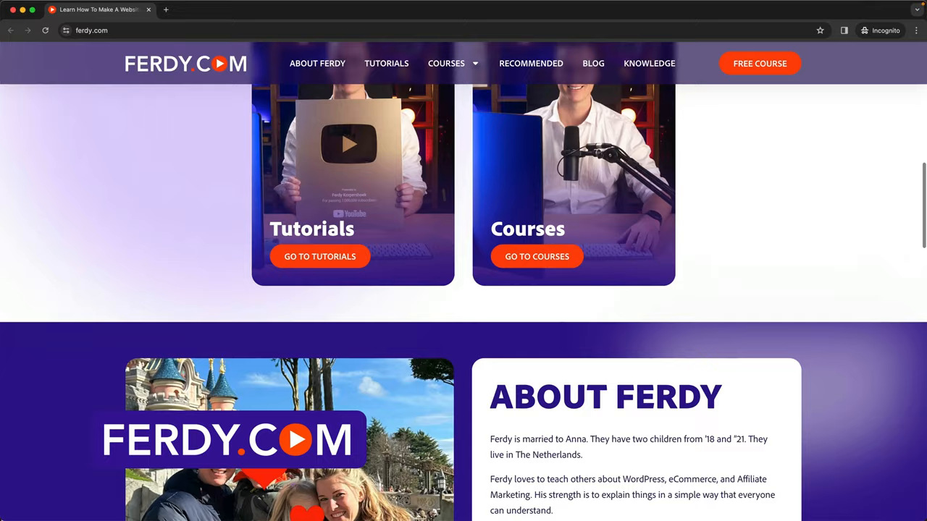
Step: Bring up the Ferdy_Website Adobe XD Homepage design mockup
click(330, 9)
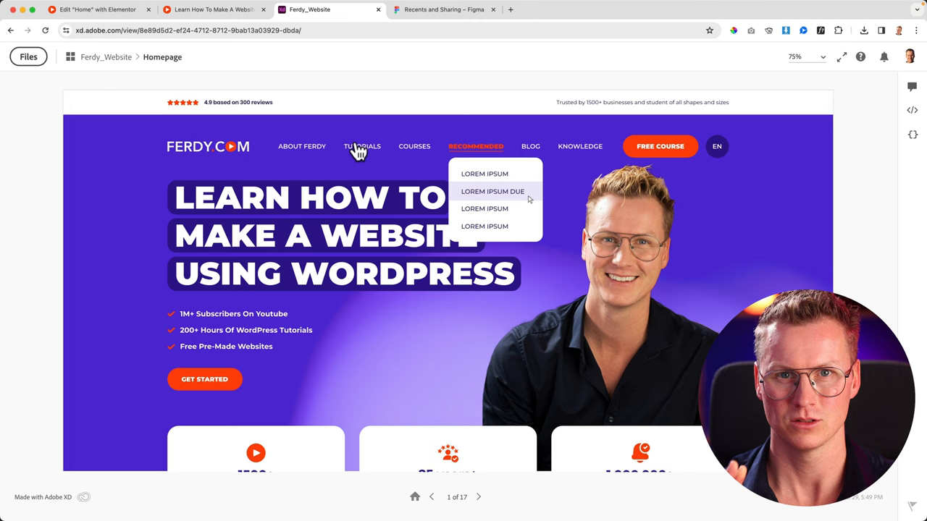
Step: Scroll down through the Adobe XD homepage prototype
scroll(down, 3)
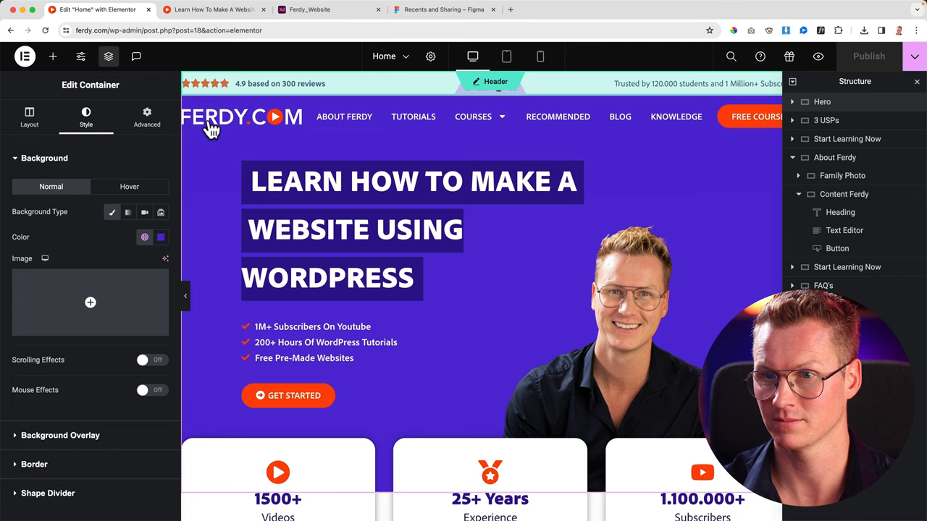
Step: Leave Elementor's Edit Container Style tab for the Figma browser tab
click(129, 212)
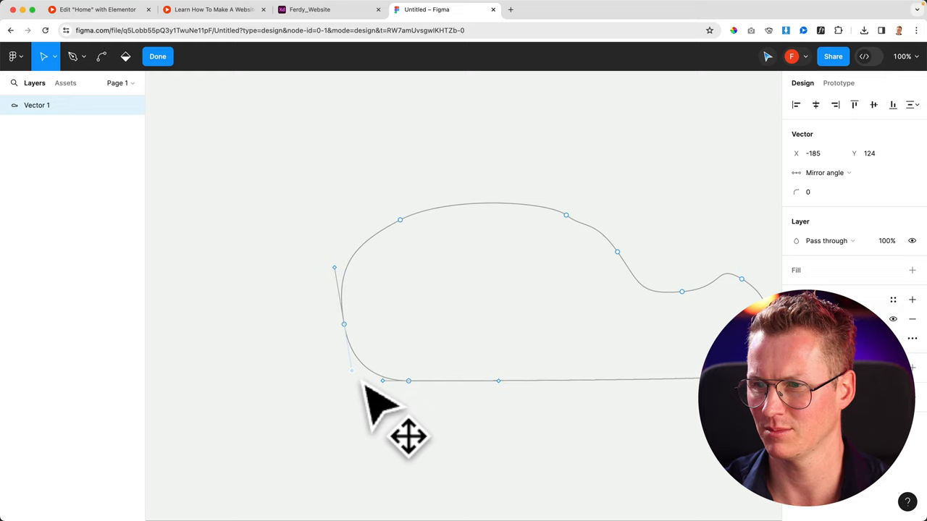
Step: Finish editing the blob outline so Vector 1 becomes a closed shape
click(328, 10)
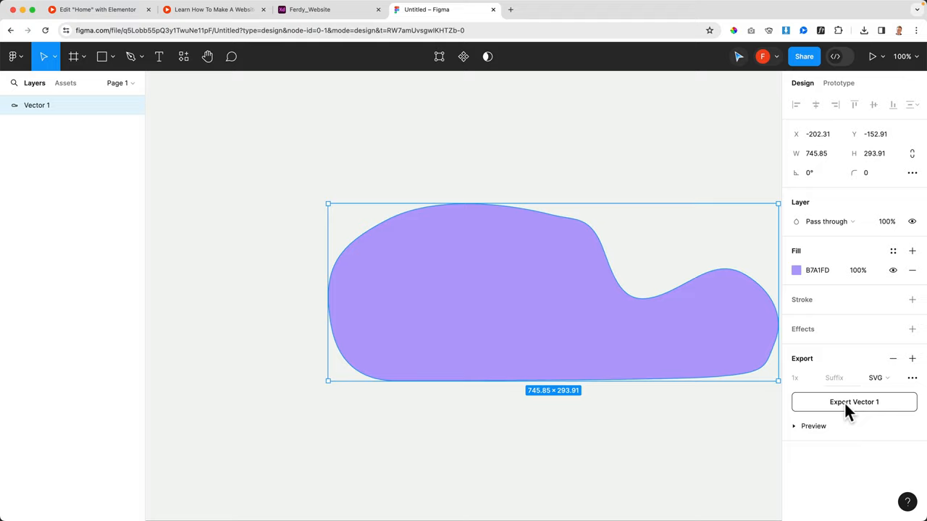
Step: Preview the exported Vector 1.svg in Downloads, close it, and return to Elementor
click(854, 402)
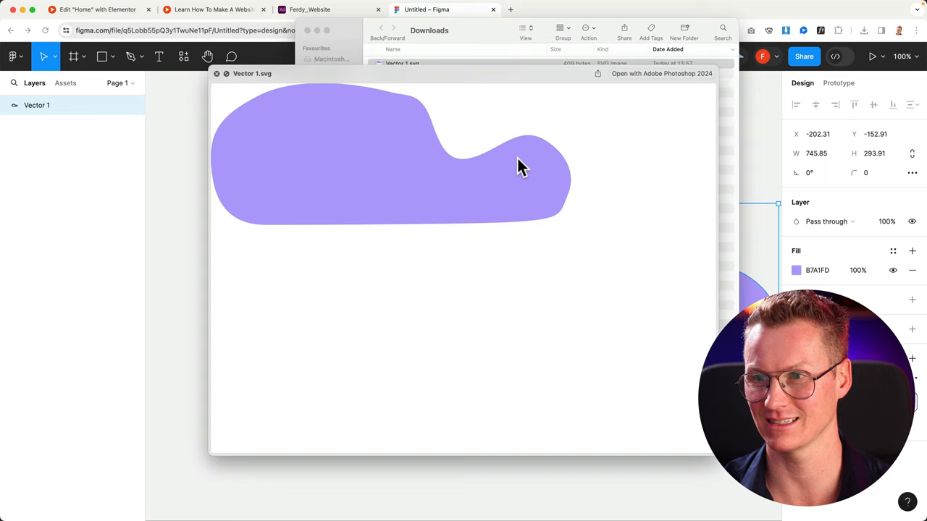
click(661, 73)
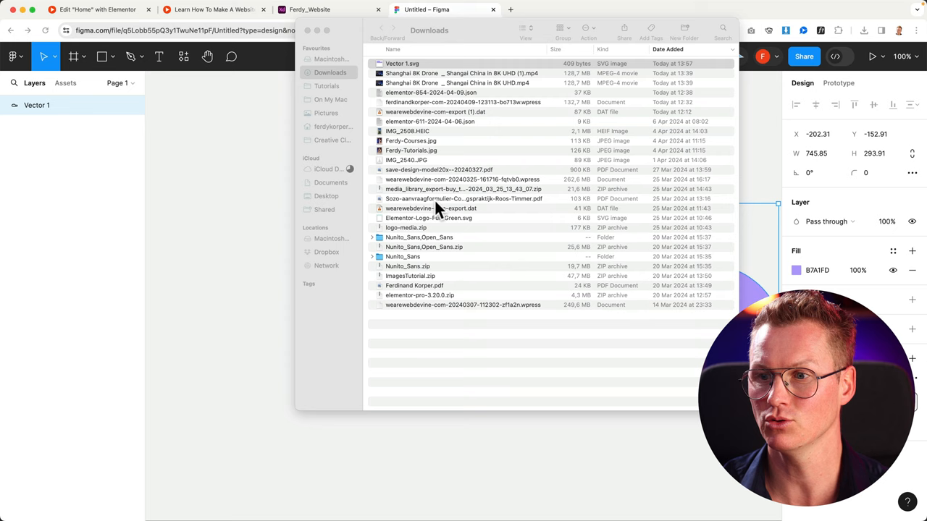
click(96, 10)
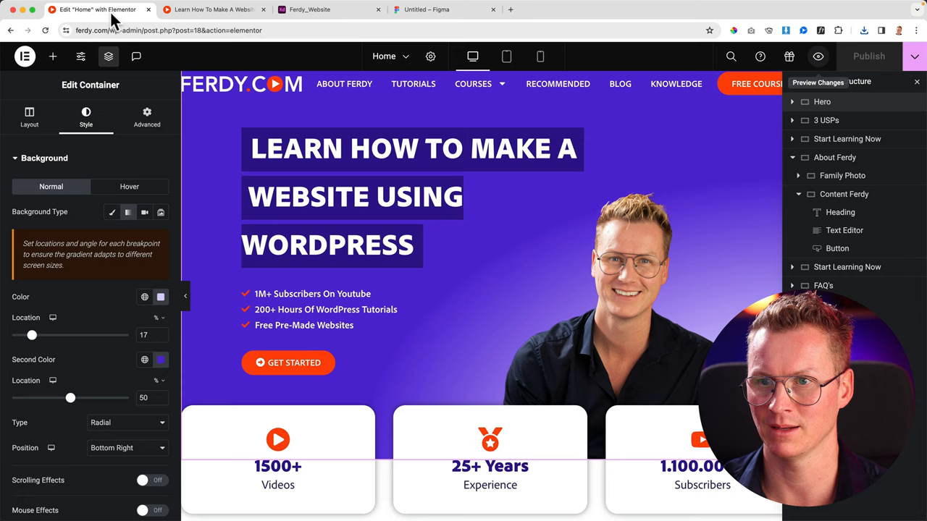
Step: Change the hero container's Background Type from Gradient to Classic
click(213, 9)
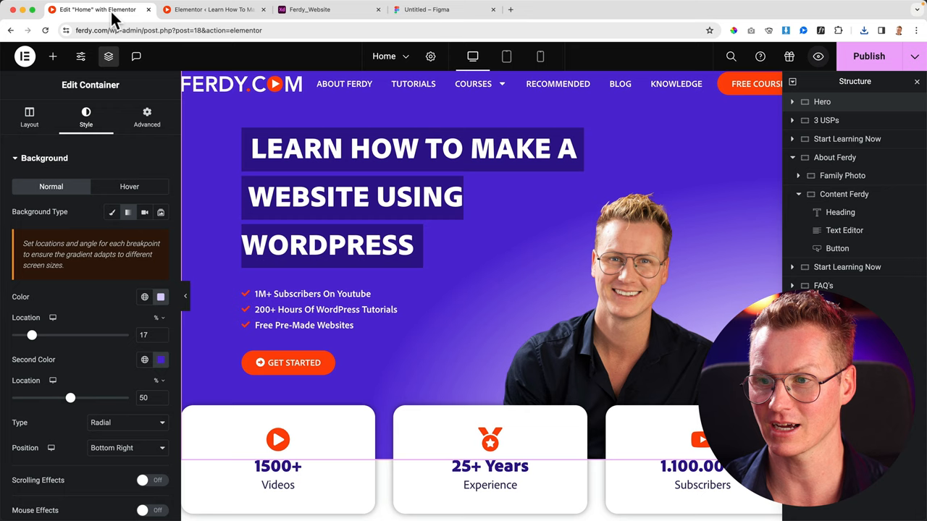
click(112, 212)
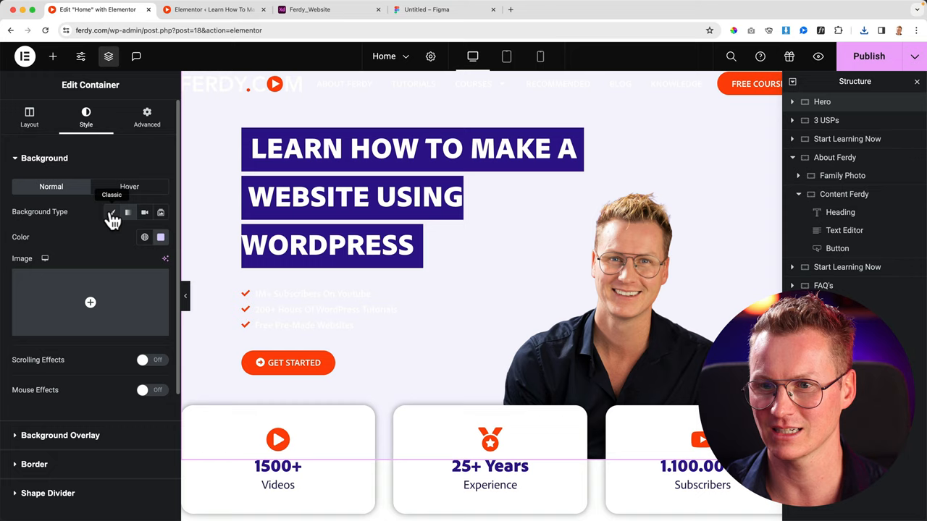
Step: Upload Vector 1.svg as the hero's Background Overlay image
click(44, 158)
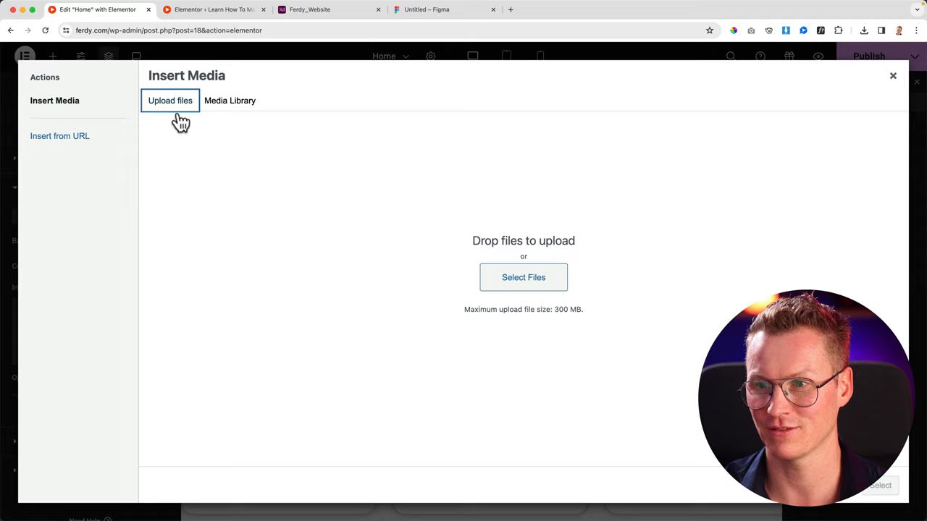
click(522, 277)
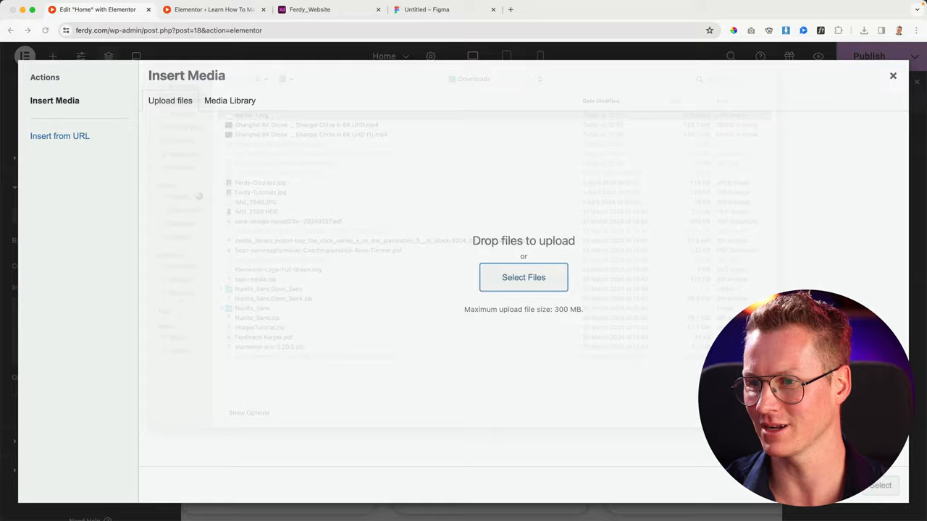
click(893, 76)
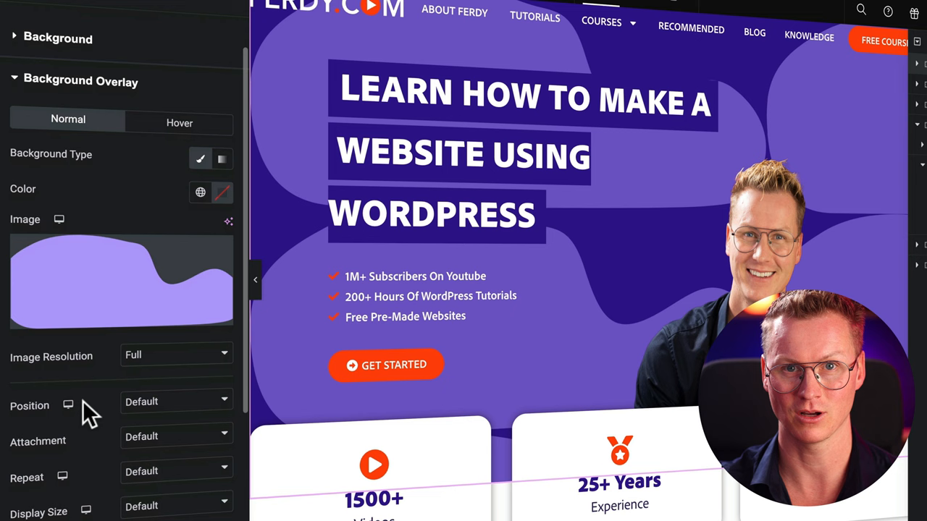
Step: Place the blob overlay at Bottom Right, fixed and non-repeating
click(176, 402)
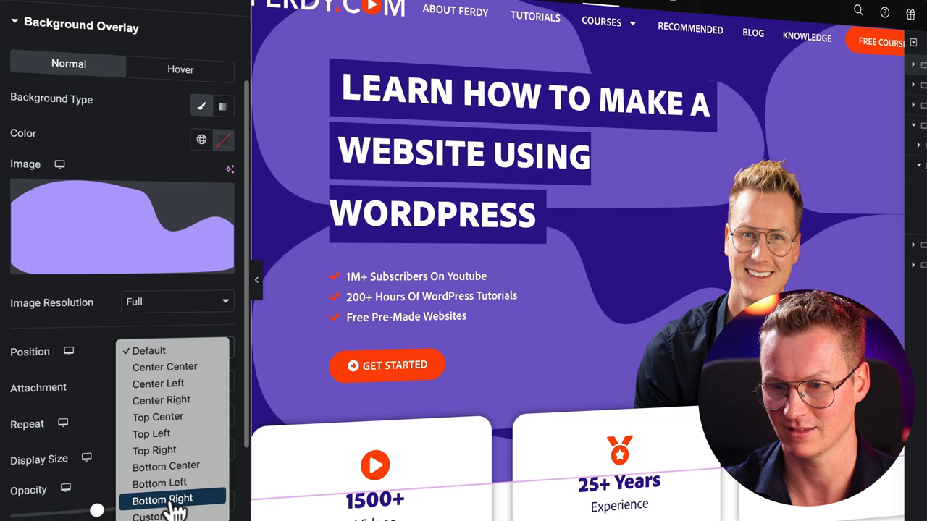
click(162, 498)
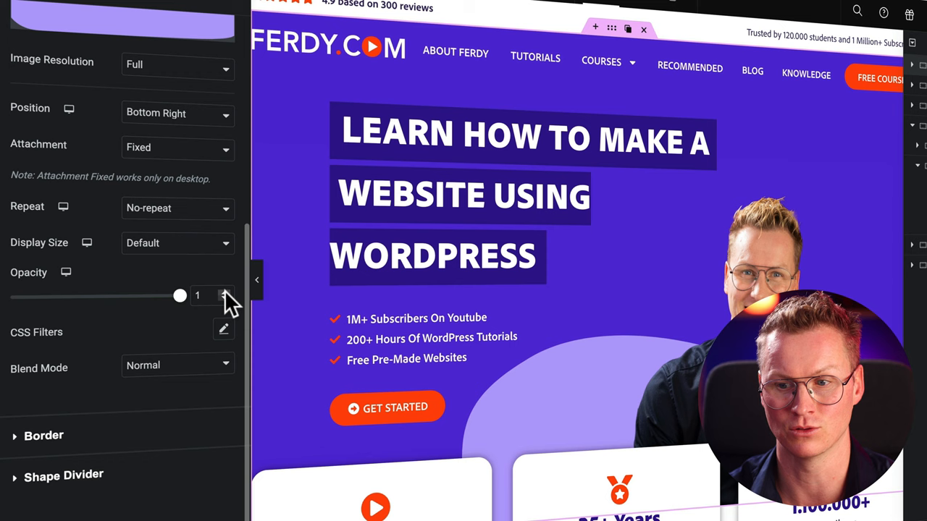
Step: Raise the Blur value in the Background Overlay's CSS Filters
click(224, 329)
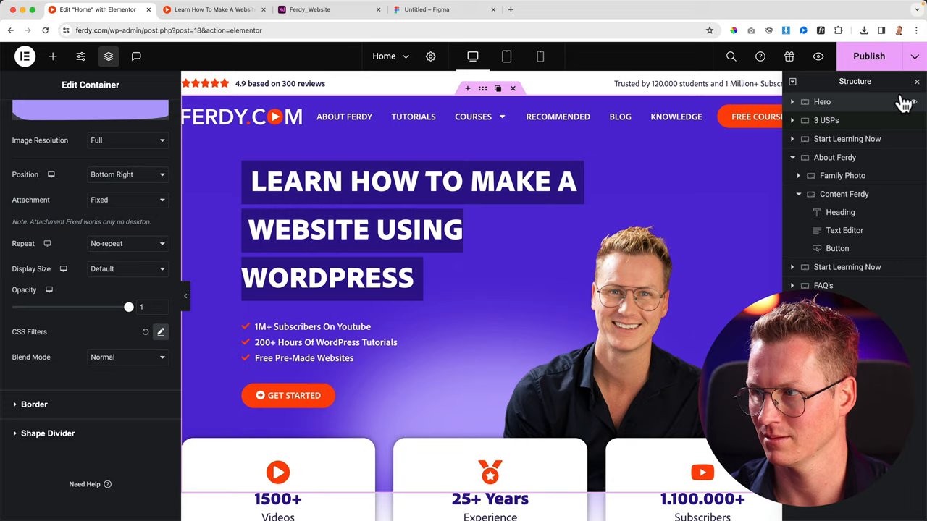
Step: Try a custom overlay position, then give the overlay a custom 100% width size
click(127, 175)
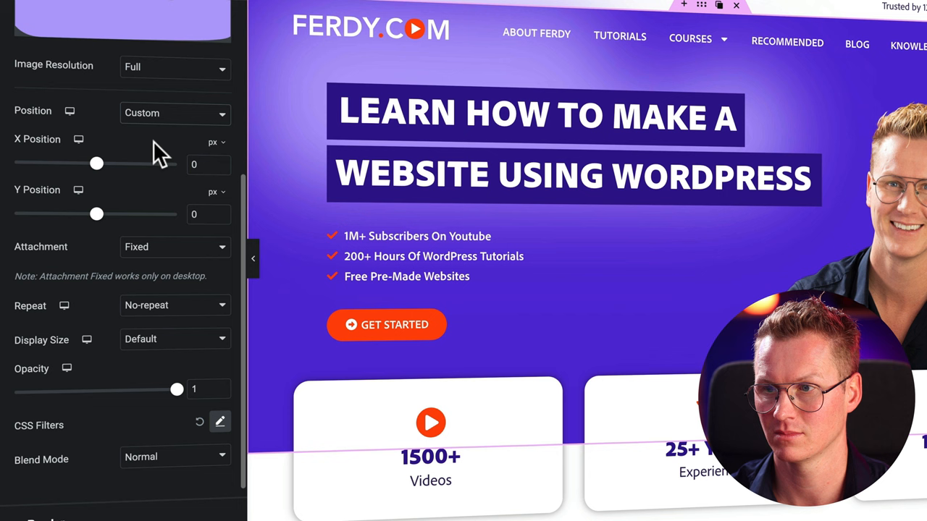
drag(98, 213, 139, 214)
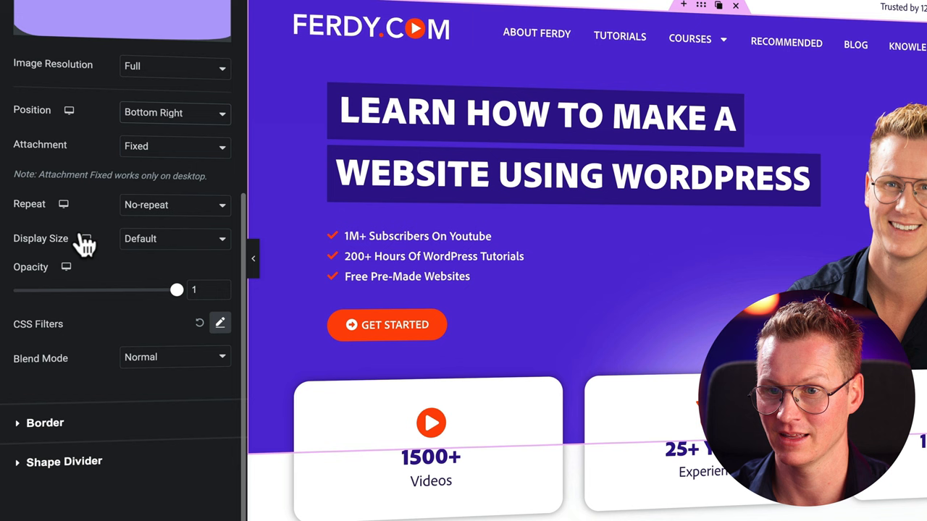
click(175, 238)
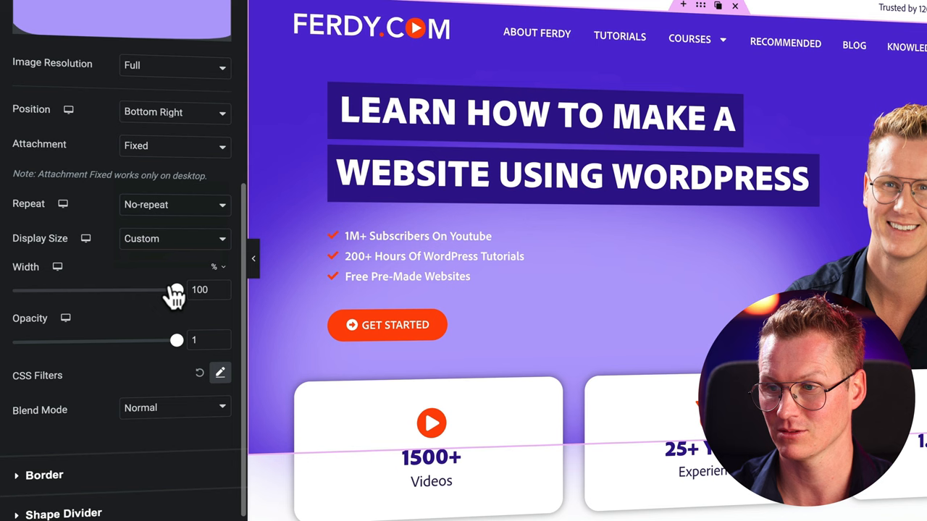
Step: Resize the hero blob overlay's width and switch the unit to %, settling at 78%
drag(174, 290, 141, 290)
text(200)
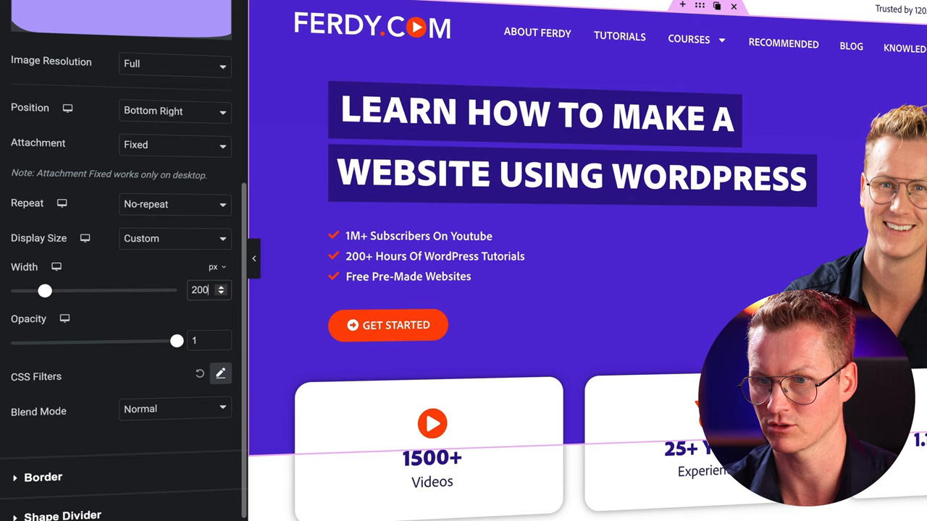
click(218, 267)
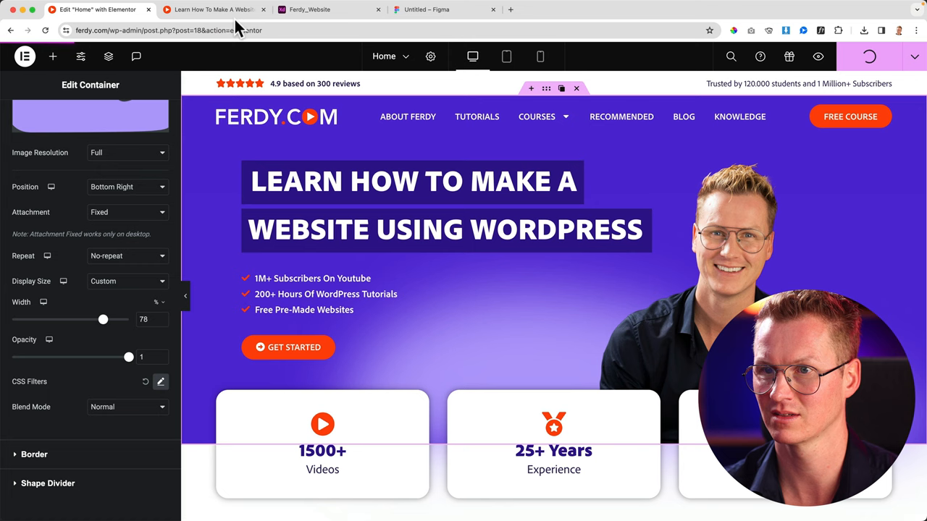
Step: Keep the overlay's Custom display size at 78% width and save the hero edits
click(127, 281)
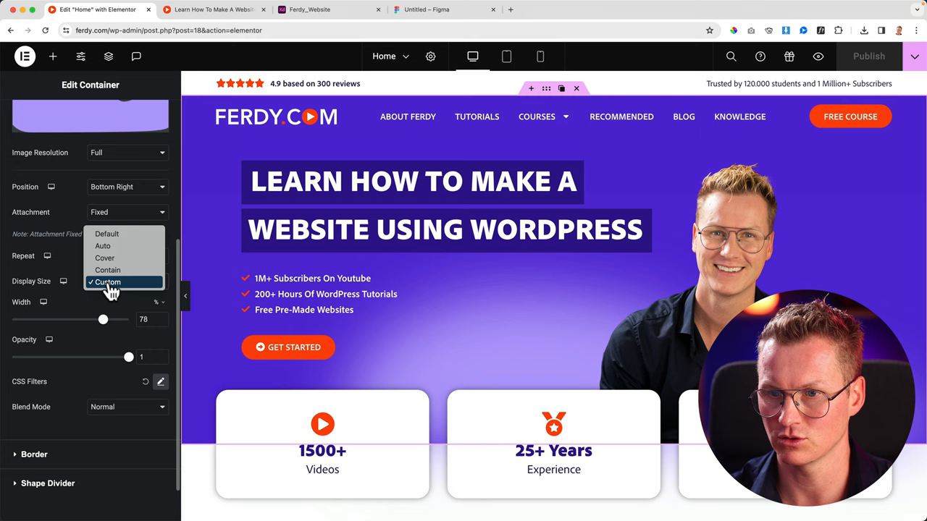
click(214, 9)
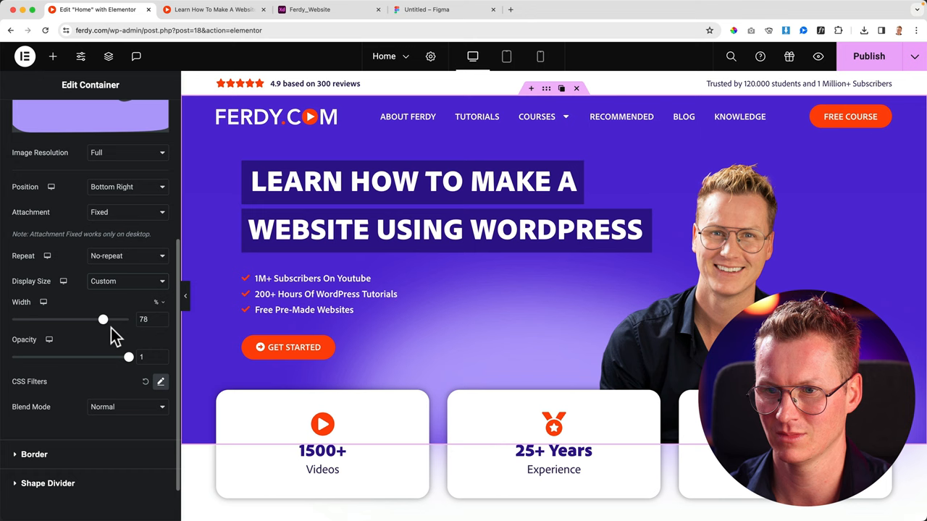
Step: Preview the live homepage hero glow, then view the Adobe XD mockup's Start Learning Today section
click(214, 10)
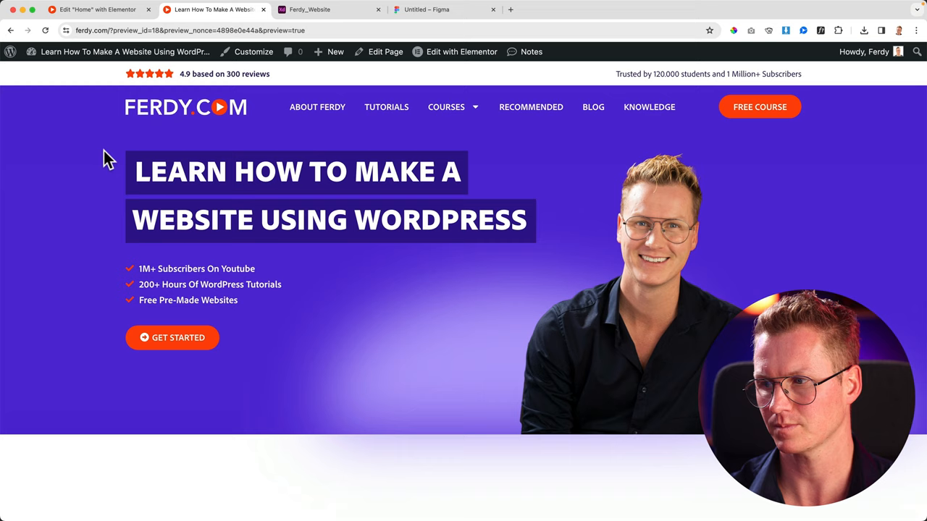
click(326, 9)
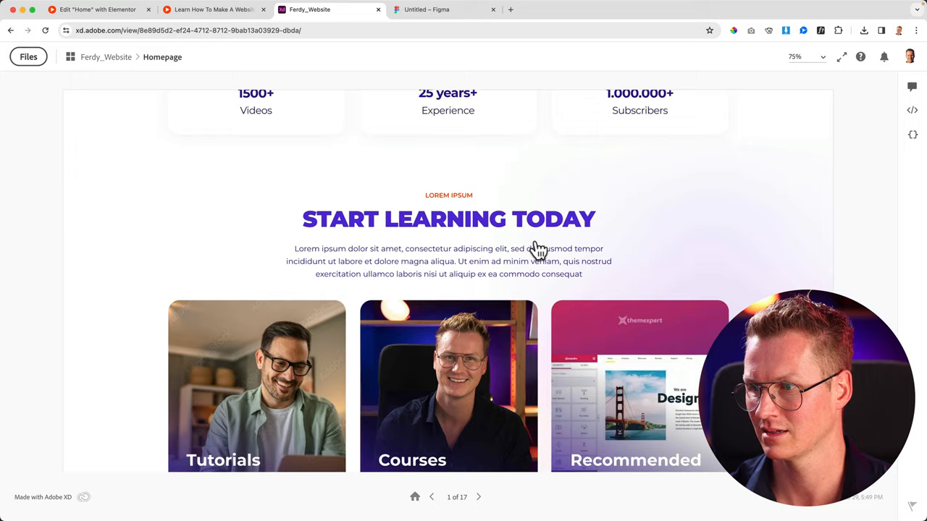
Step: Scroll the Adobe XD mockup down to the affiliate marketing course section and review cards
scroll(down, 3)
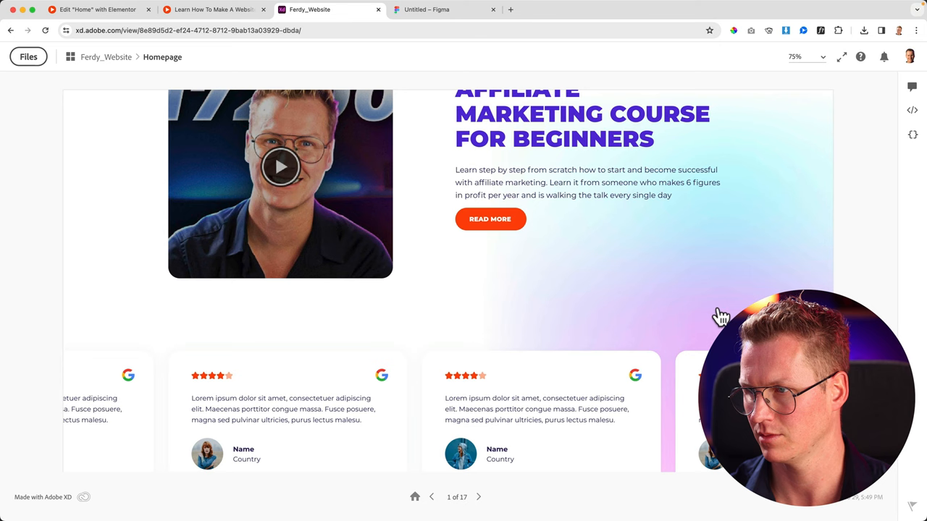
Step: Close the egg-shaped blob outline and fill it with a cyan-to-pink linear gradient
click(428, 10)
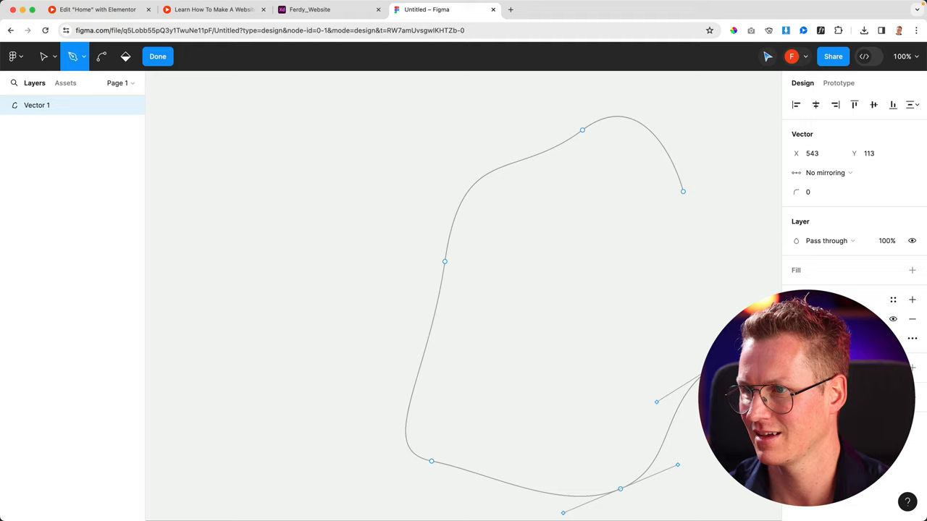
click(912, 270)
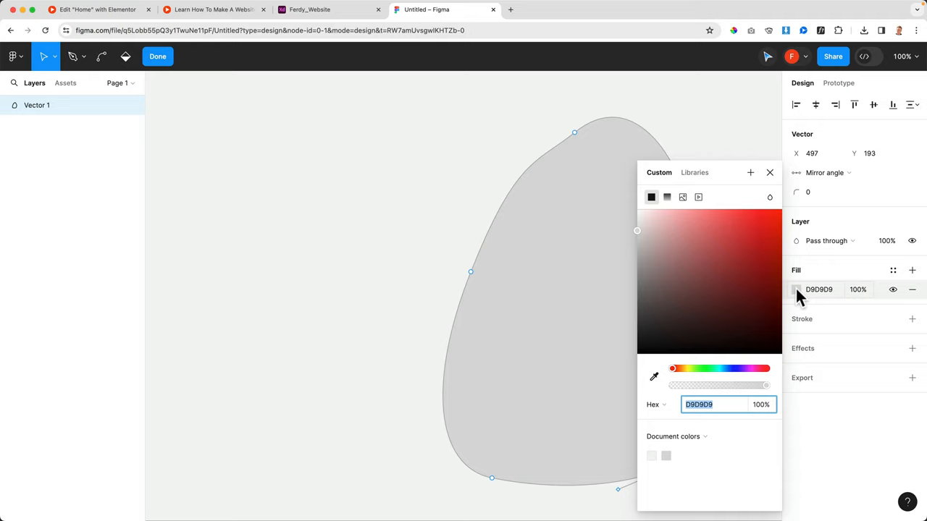
click(330, 9)
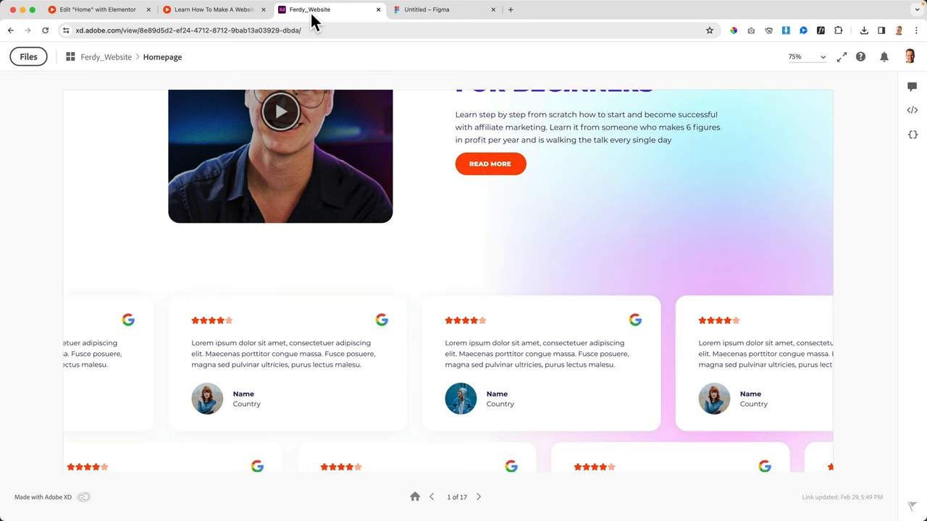
click(443, 9)
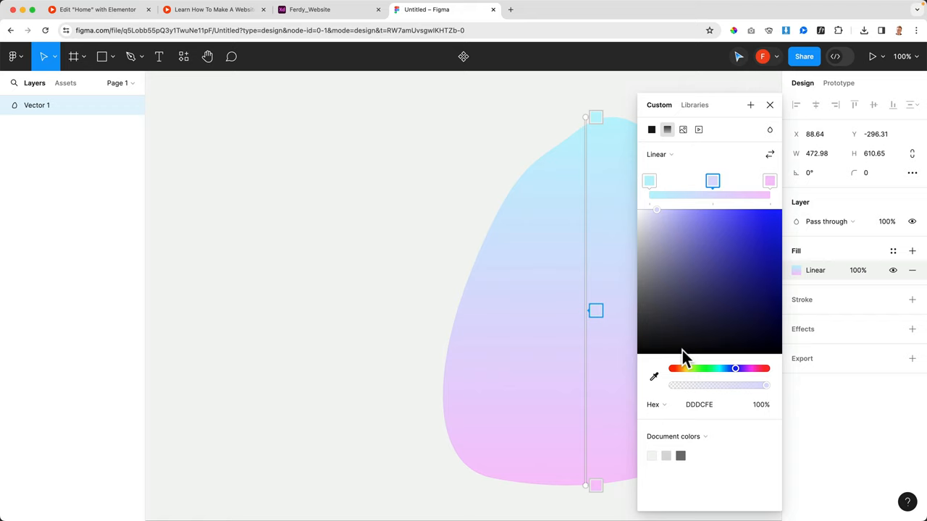
drag(736, 368, 735, 369)
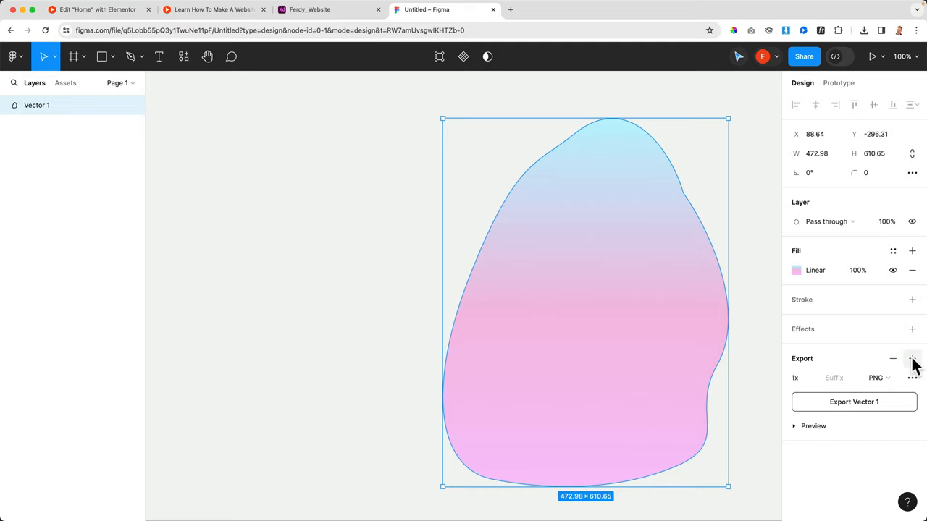
Step: Upload the gradient blob image as the FAQ section's overlay, bottom right, 48% wide, blur 20
click(98, 10)
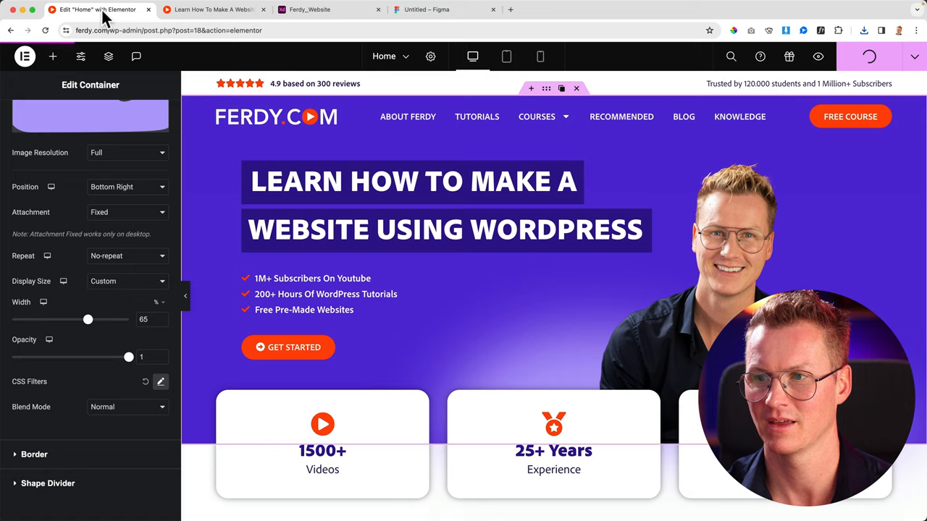
scroll(down, 3)
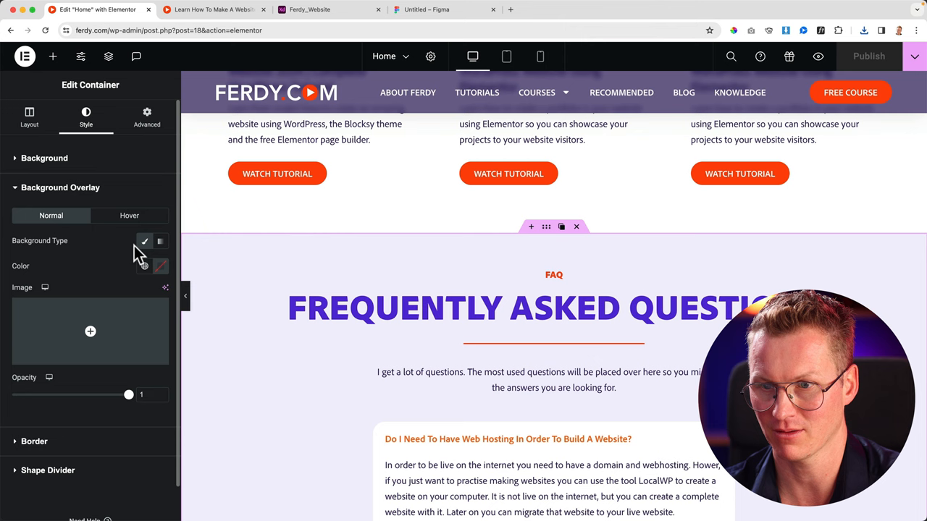
click(90, 331)
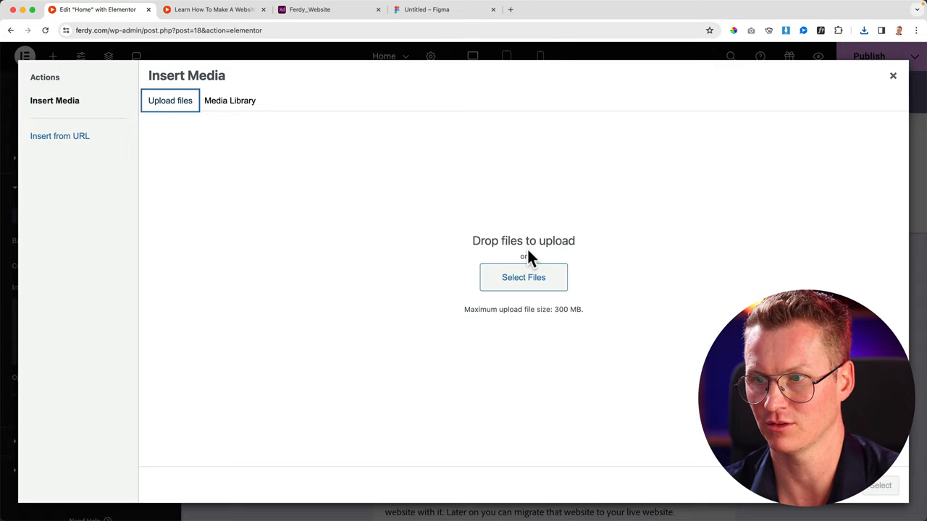
click(230, 100)
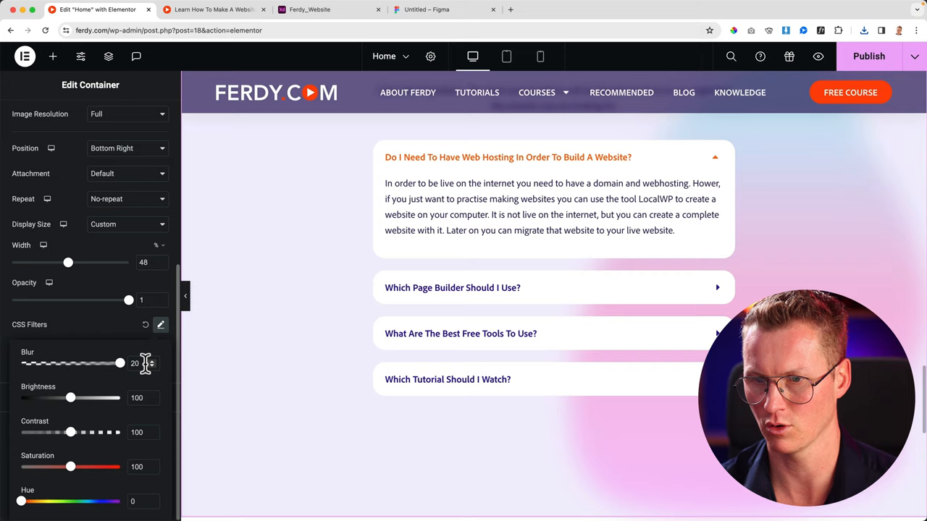
click(329, 9)
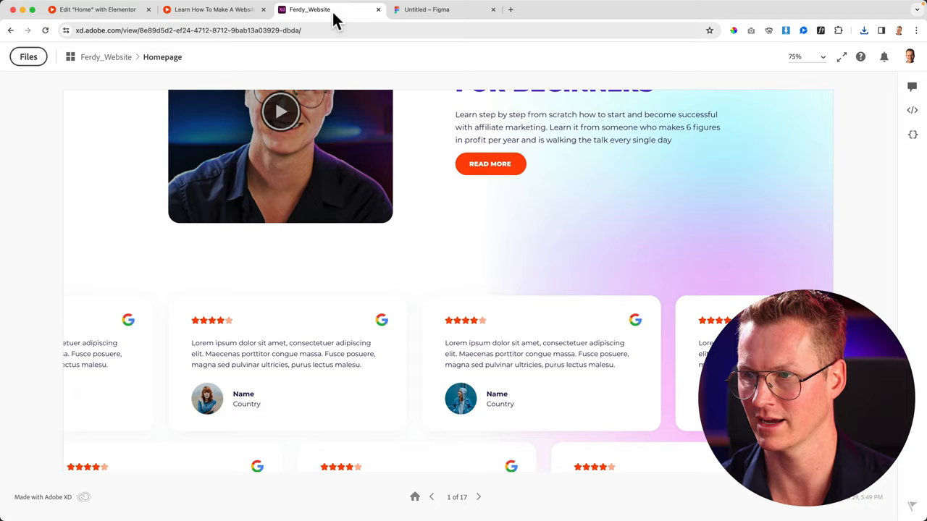
mouse_move(362, 64)
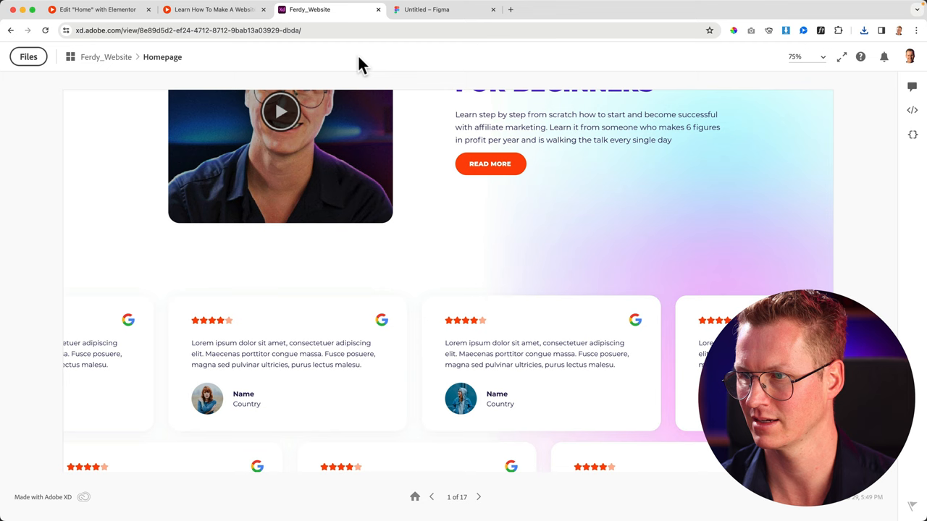
click(213, 9)
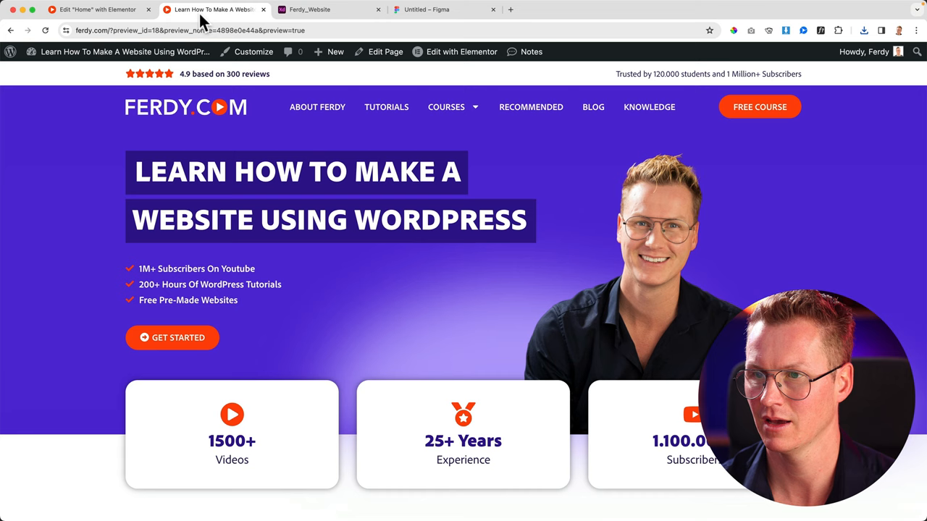
click(87, 10)
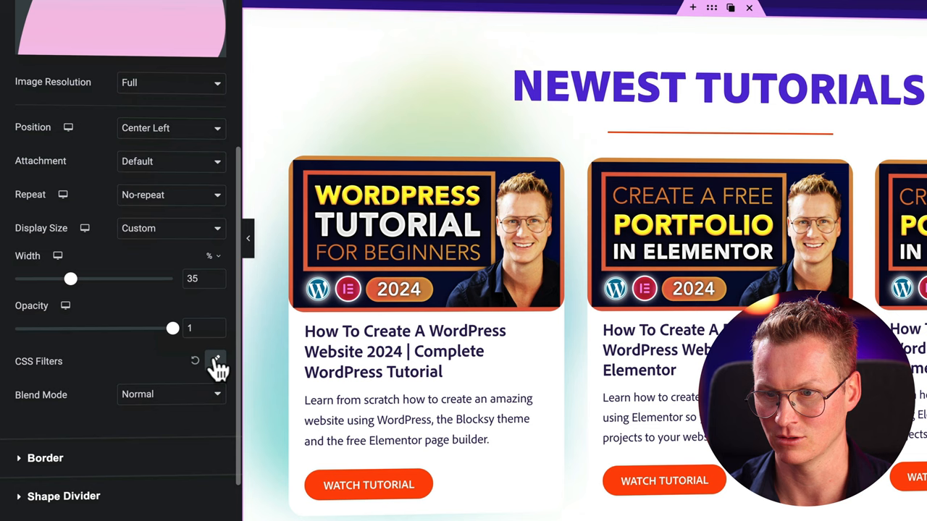
Step: Set the Newest Tutorials overlay's CSS filters to Blur 100 and Hue 274
click(216, 361)
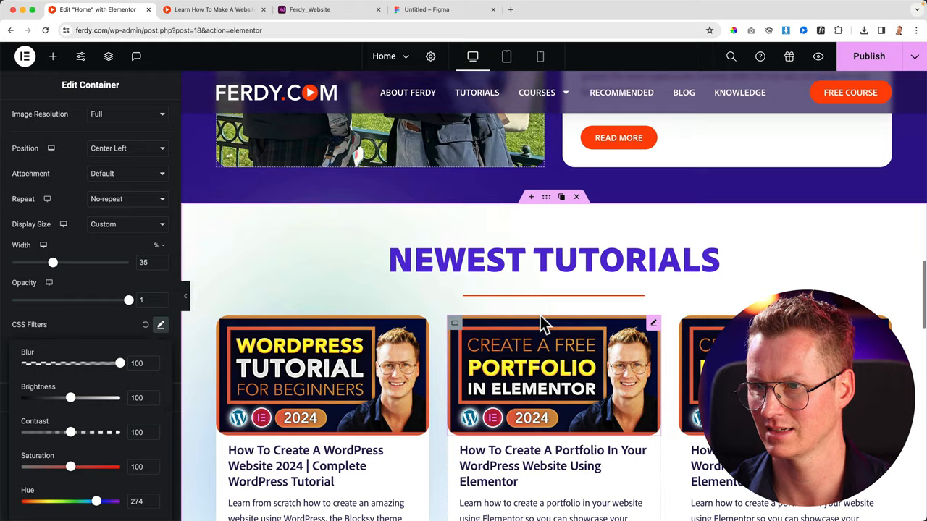
scroll(down, 3)
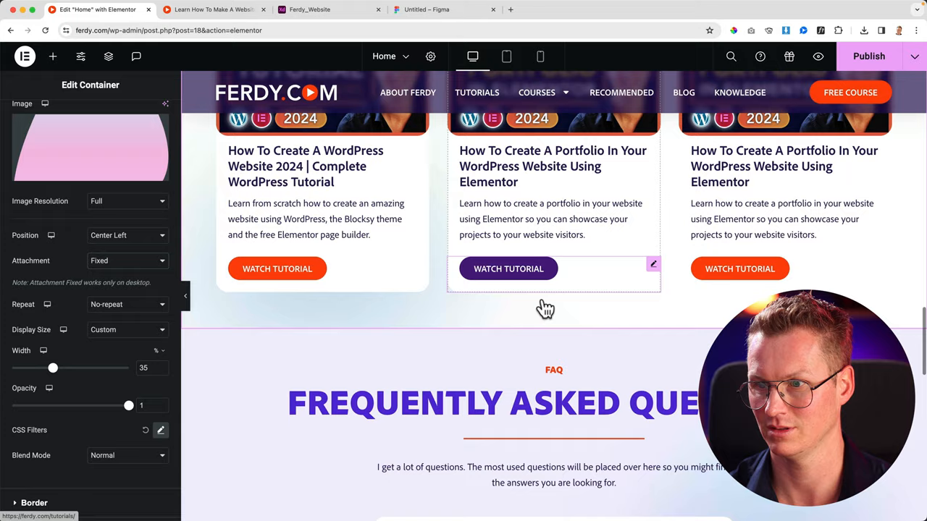
Step: Check the published blurred blob in the live preview, then bring up the Figma shapes file
scroll(down, 3)
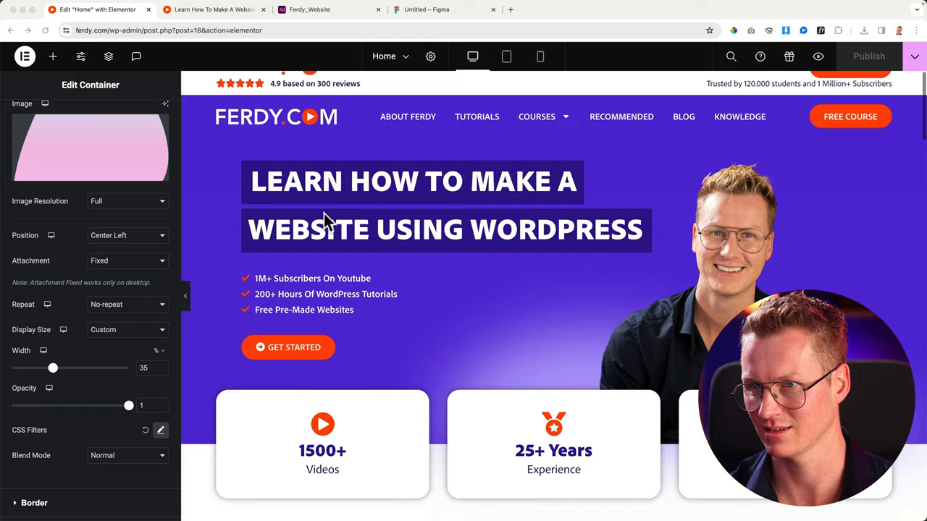
click(213, 9)
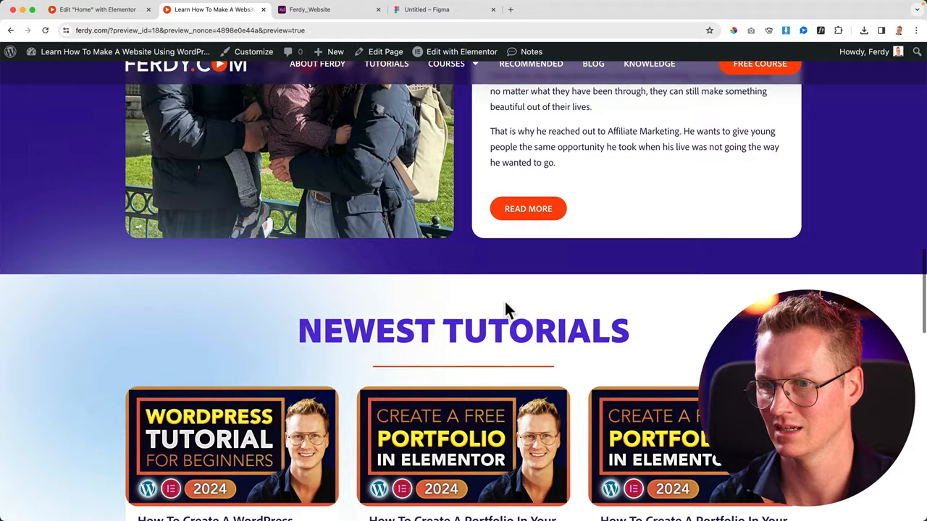
click(427, 10)
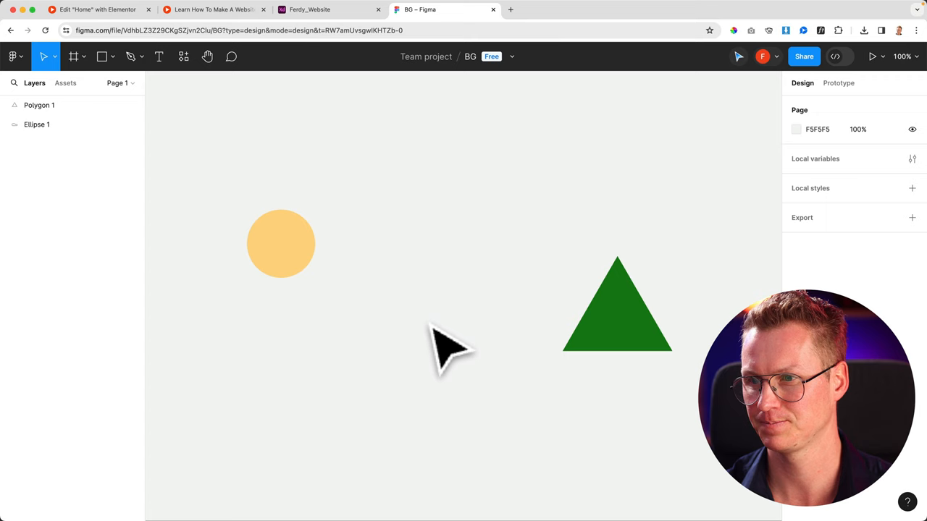
Step: Select the Start Learning Now container and add the yellow circle overlay, center left, 48%, blur 20
click(98, 9)
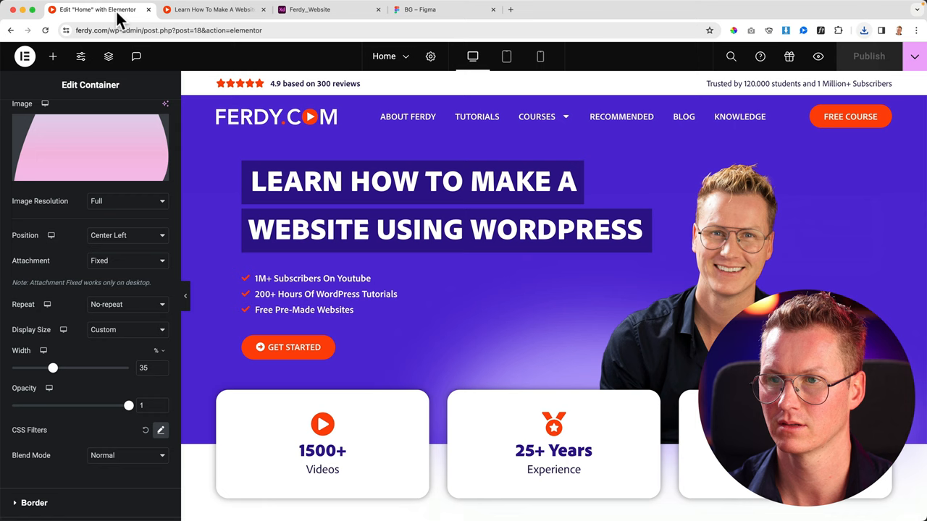
scroll(down, 3)
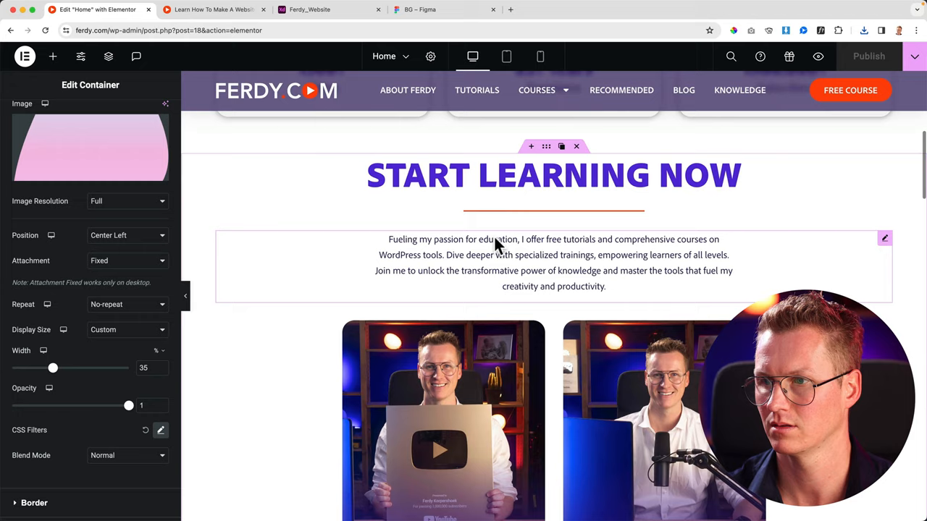
click(90, 146)
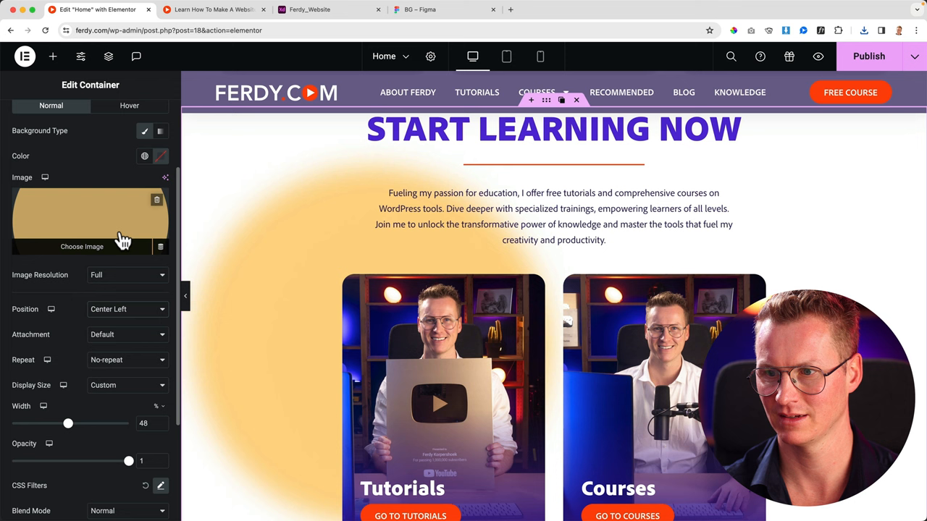
scroll(down, 3)
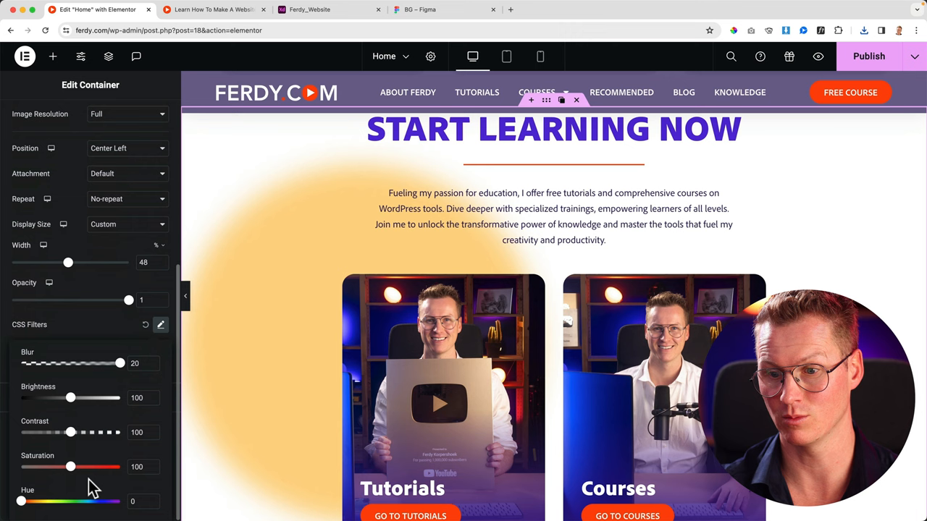